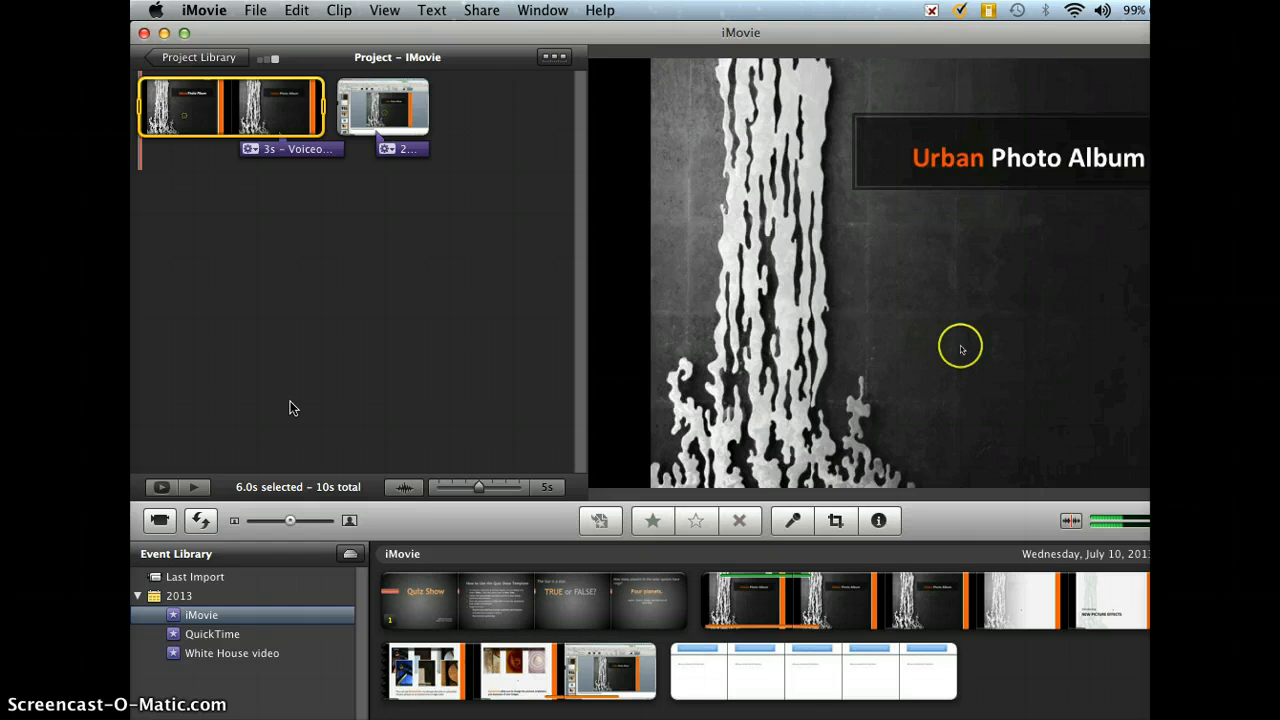
pyautogui.moveTo(460, 48)
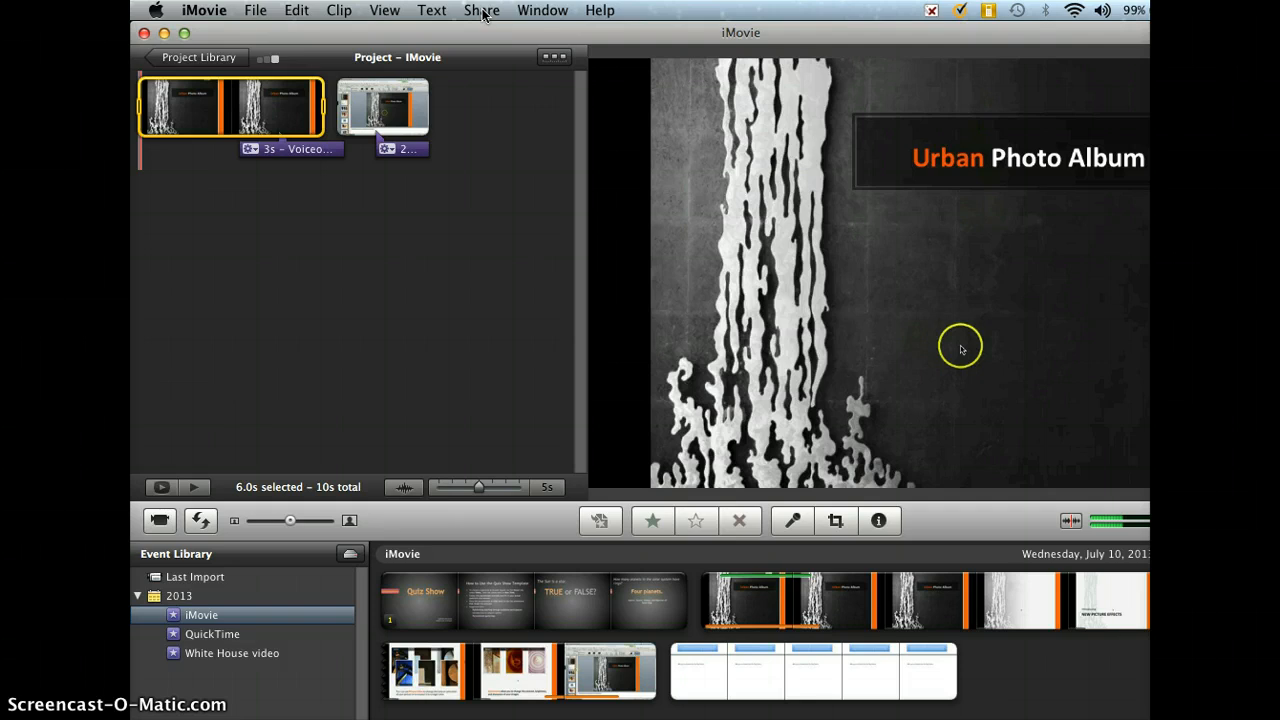
# Bring up the Share menu listing the export destinations for the Urban Photo Album movie
pyautogui.click(480, 10)
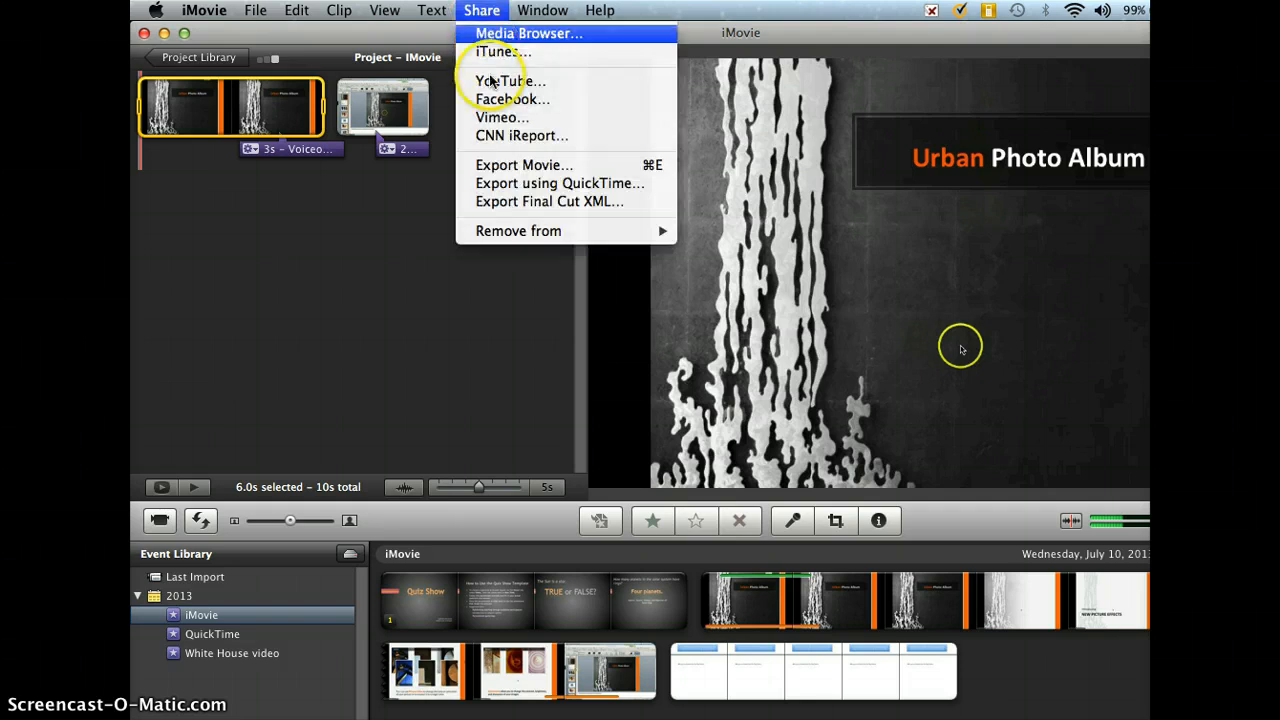
pyautogui.moveTo(520, 164)
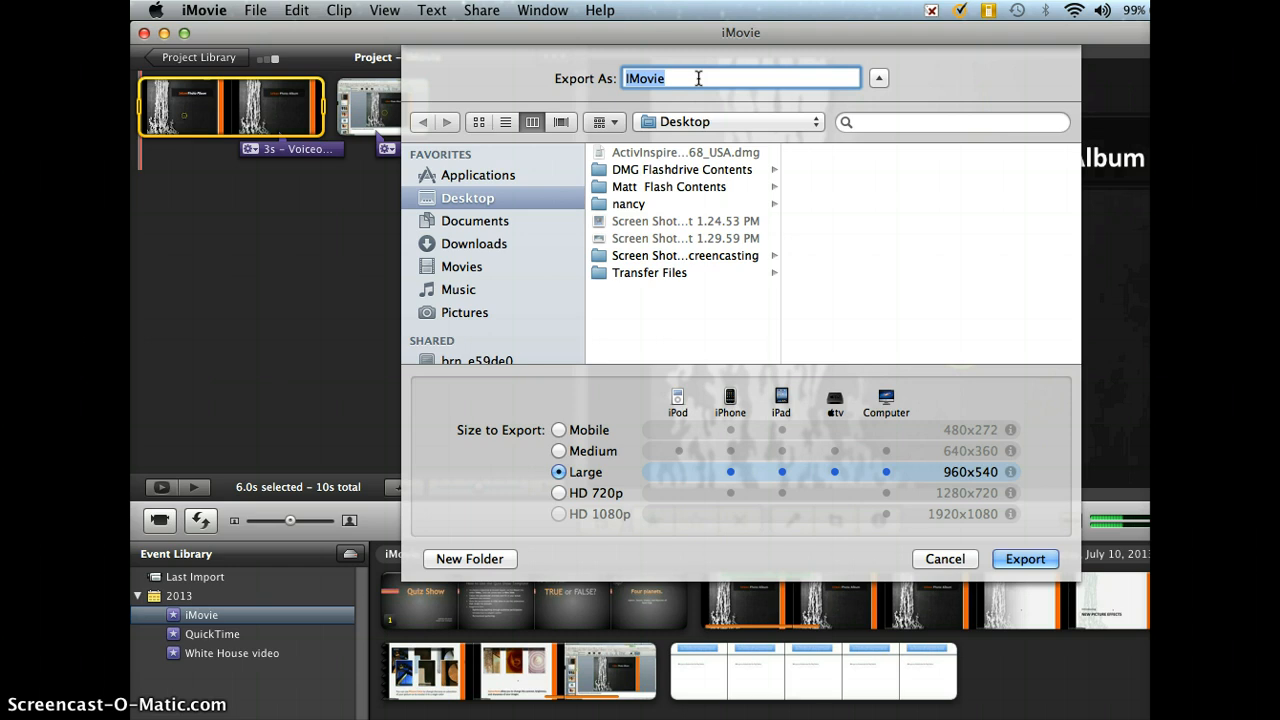
# Enter 'boulet-technology' as the Export As name for the Large 960x540 movie
pyautogui.write('b')
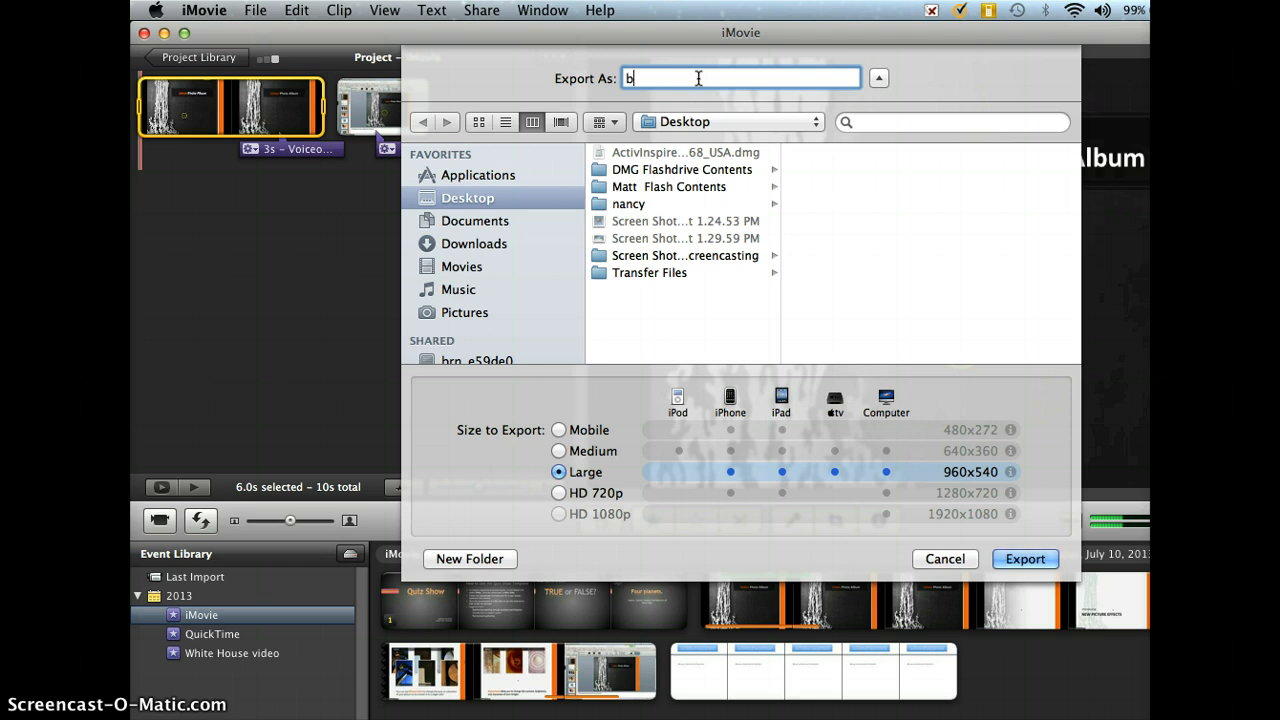
pyautogui.write('oulet')
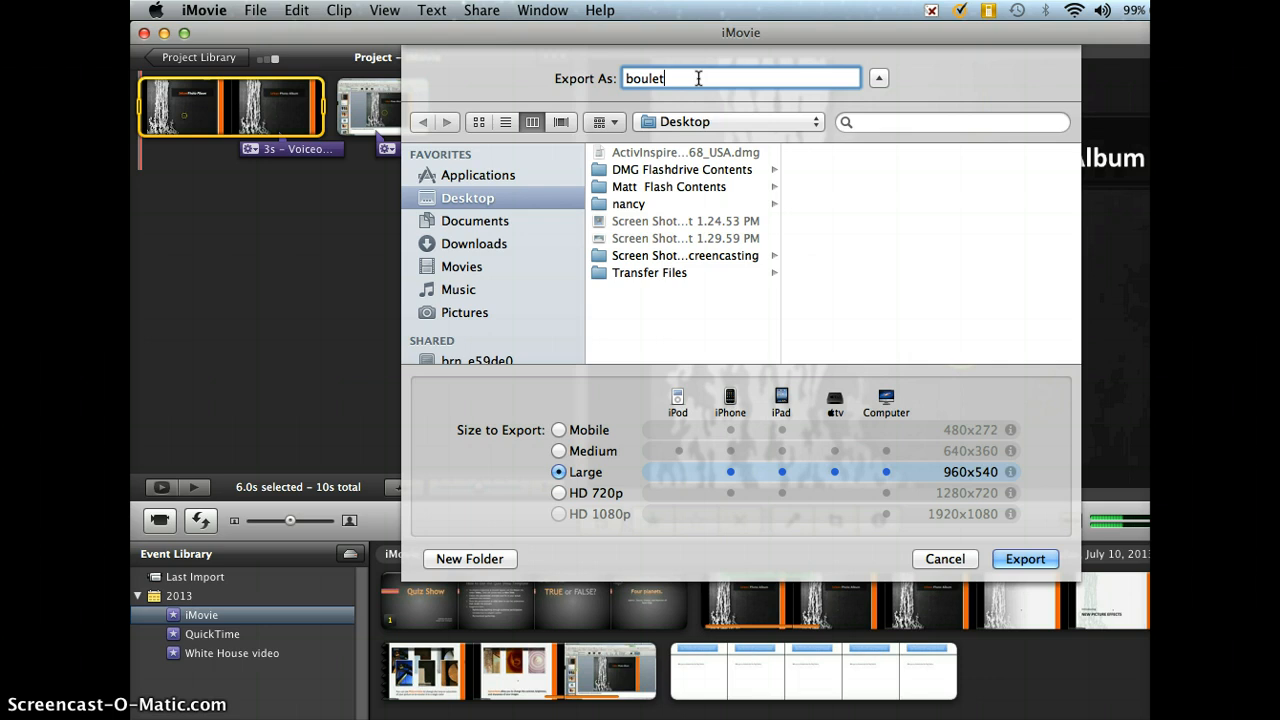
pyautogui.write('-')
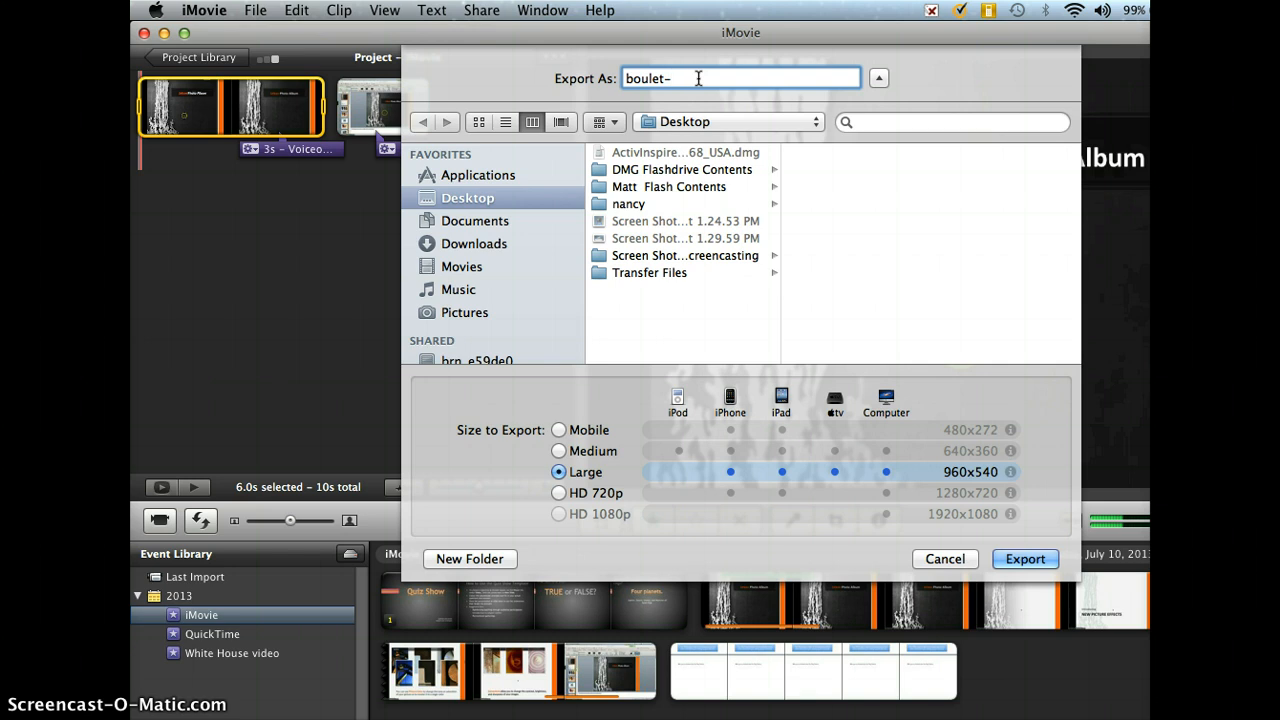
pyautogui.write('t')
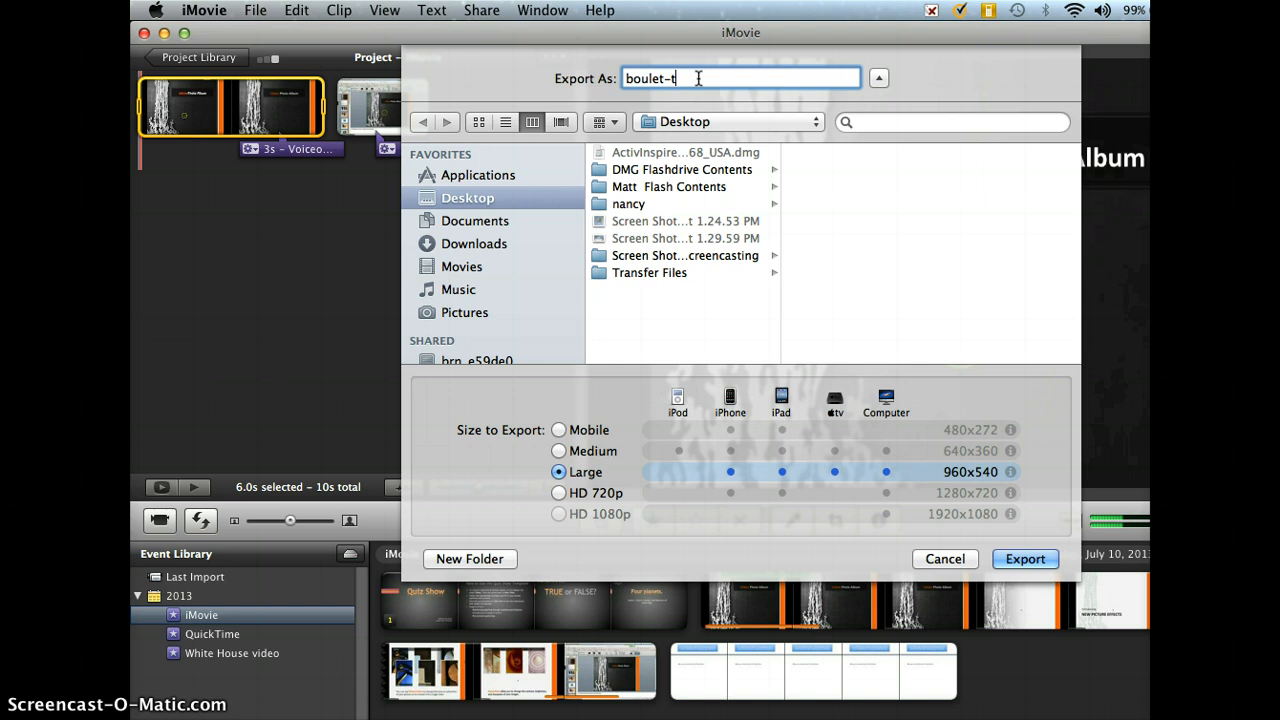
pyautogui.write('echnology')
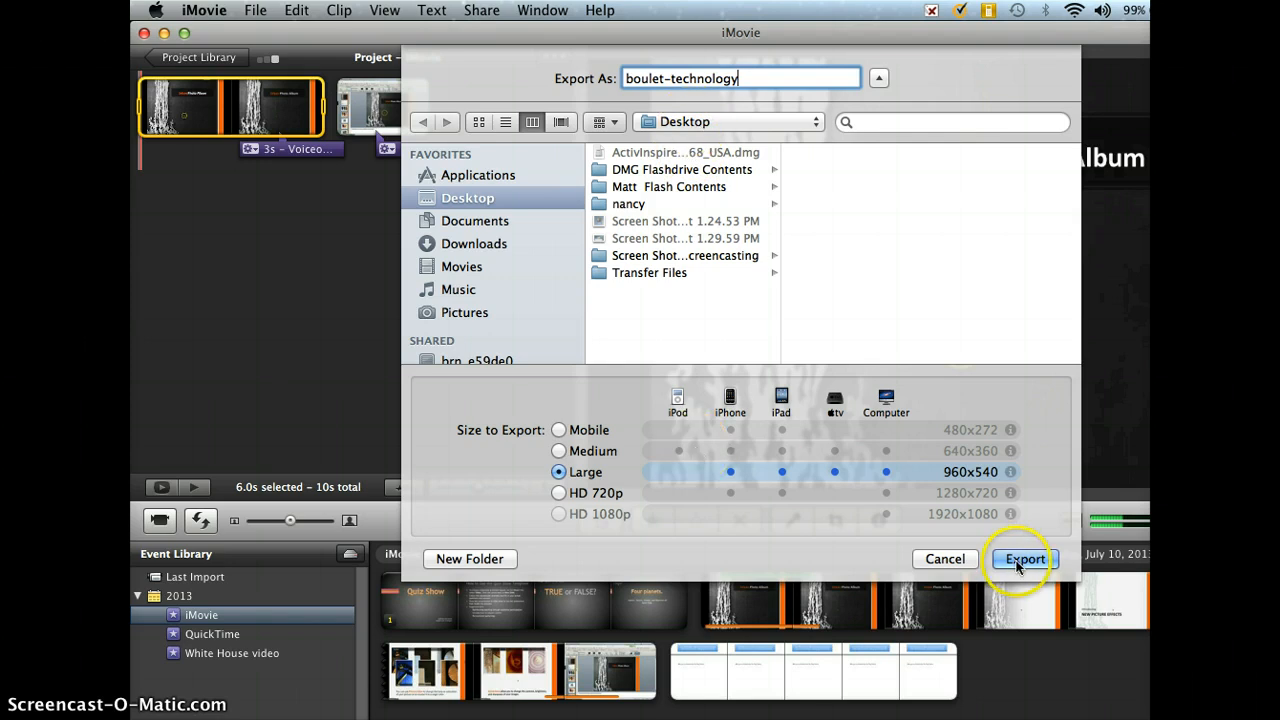
# Export boulet-technology to the Desktop and return to the Urban Photo Album project
pyautogui.click(878, 78)
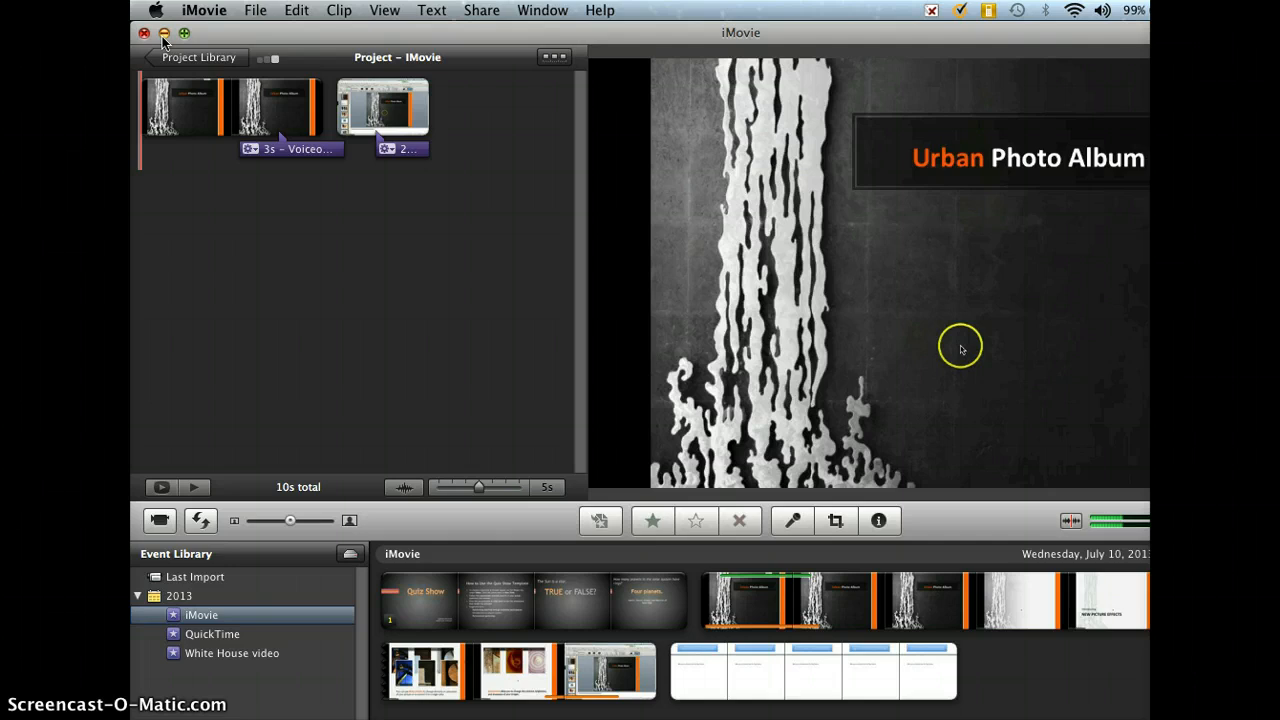
# Close the iMovie window so the boulet-technology .m4v file shows on the Desktop
pyautogui.click(164, 32)
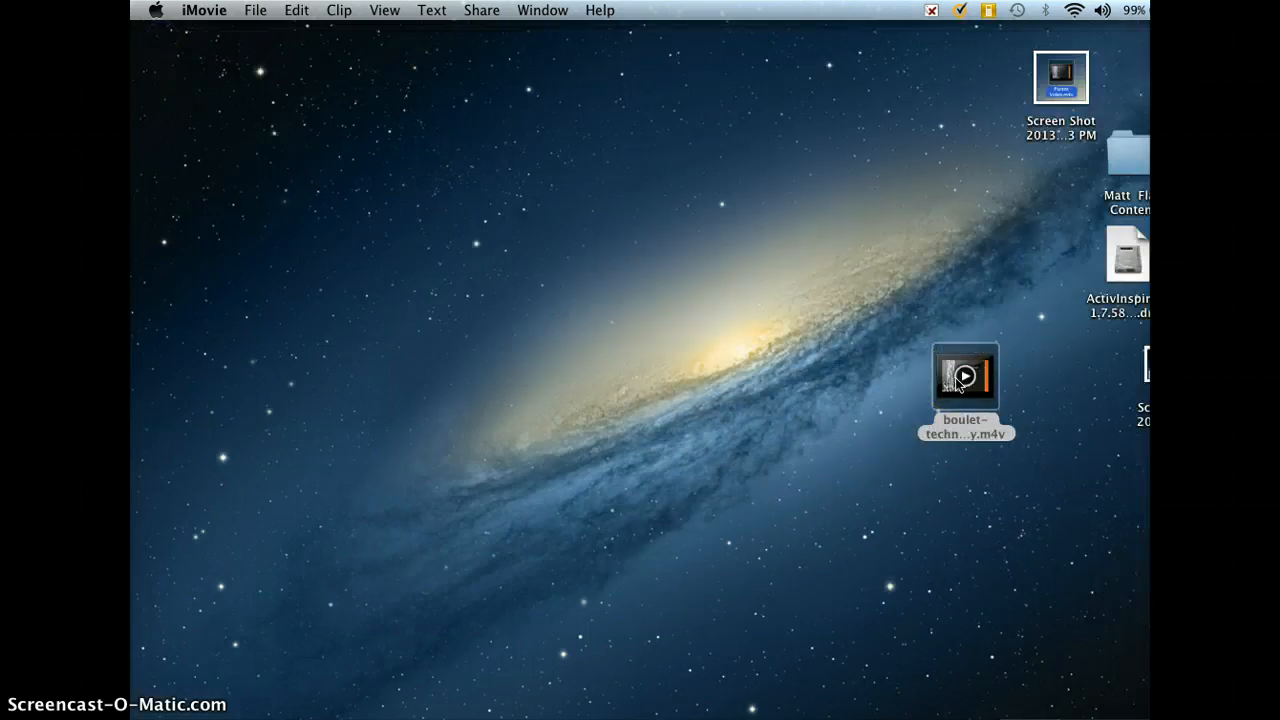
pyautogui.moveTo(848, 448)
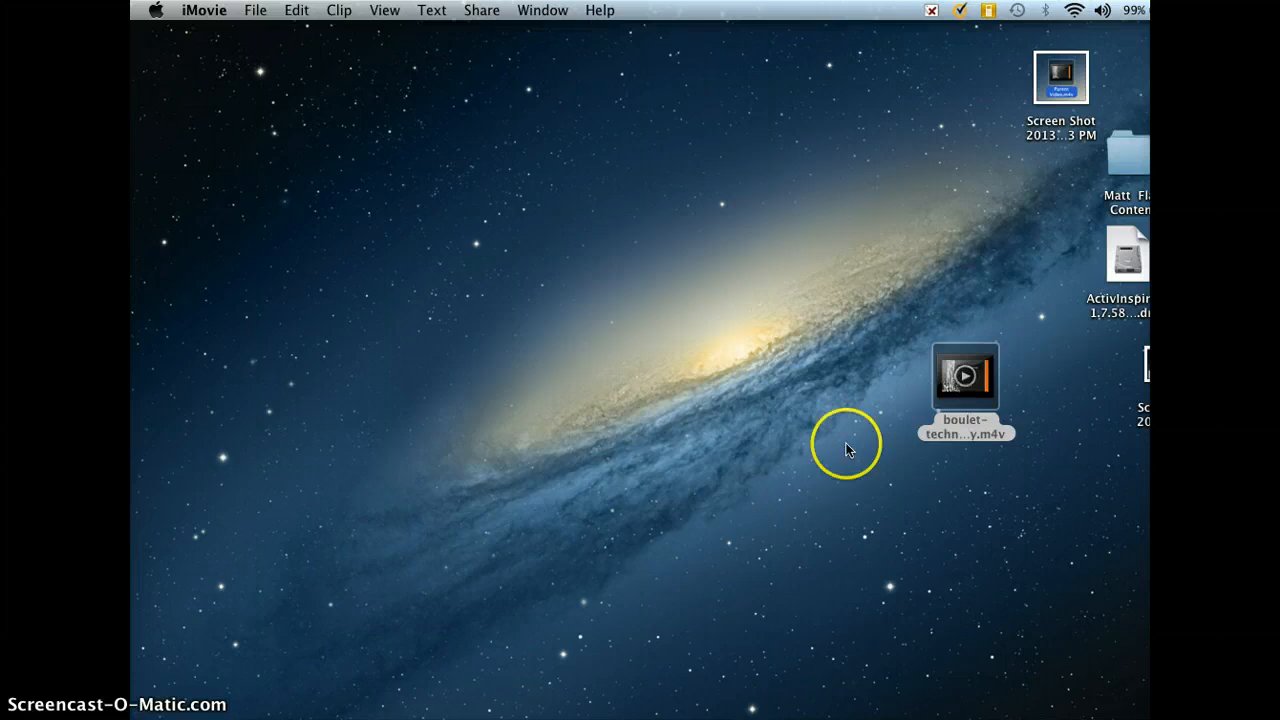